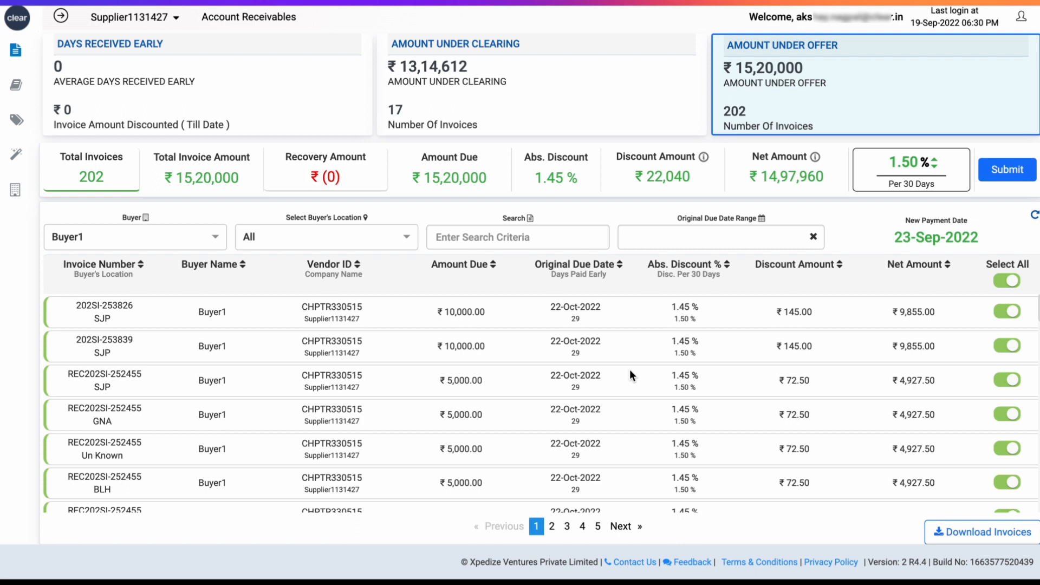
{"action": "mouse_move", "coordinate": [1009, 306]}
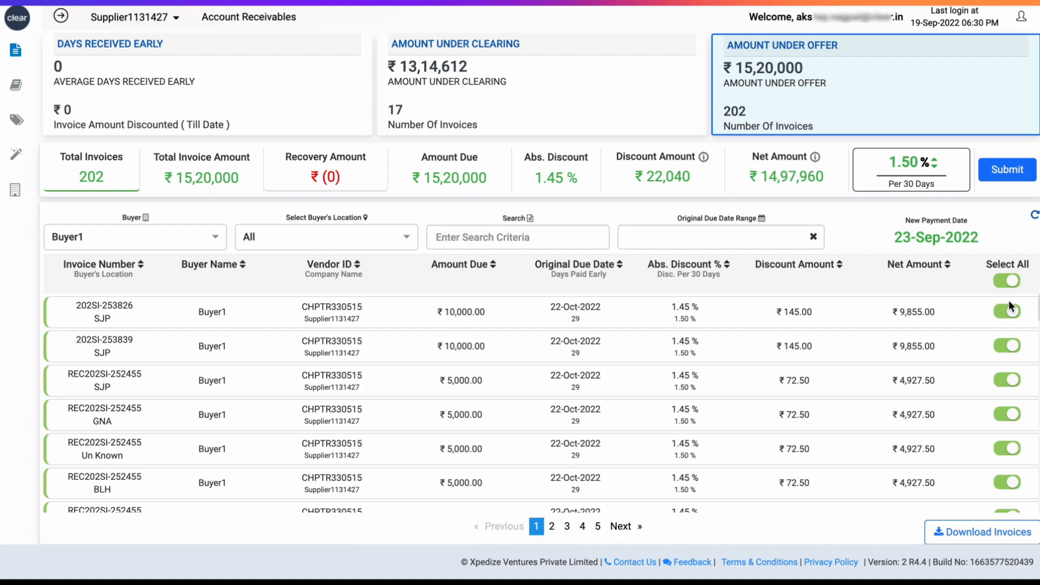
Deselect invoices so only 202SI-253826 and two REC202SI-252455 rows remain, totalling ₹20,000
{"action": "left_click", "coordinate": [1006, 280]}
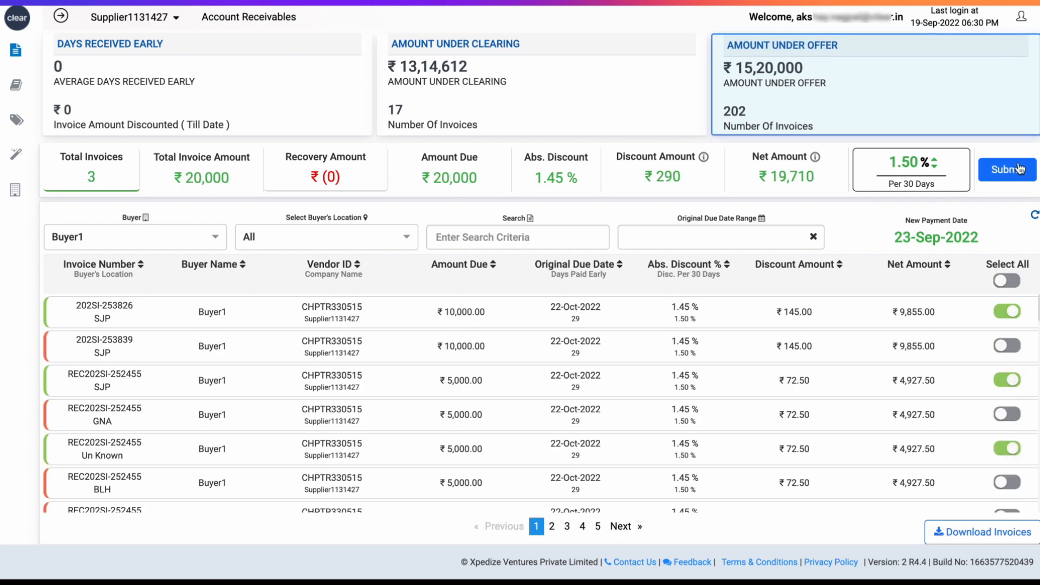
Submit the three invoices with auto-accept of all future invoices at 1.50% enabled
{"action": "left_click", "coordinate": [1007, 170]}
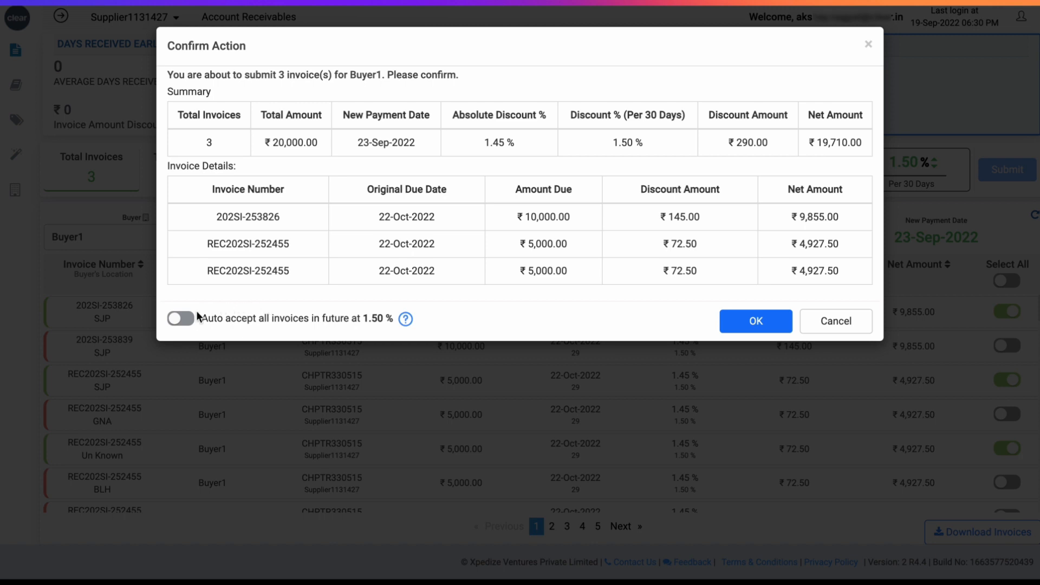
{"action": "left_click", "coordinate": [179, 319]}
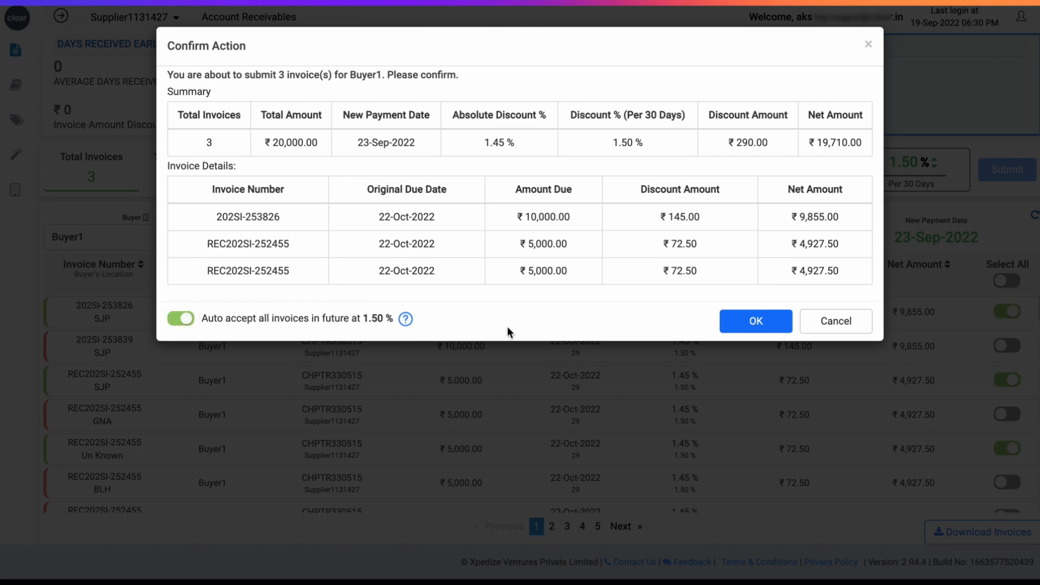
{"action": "left_click", "coordinate": [754, 321]}
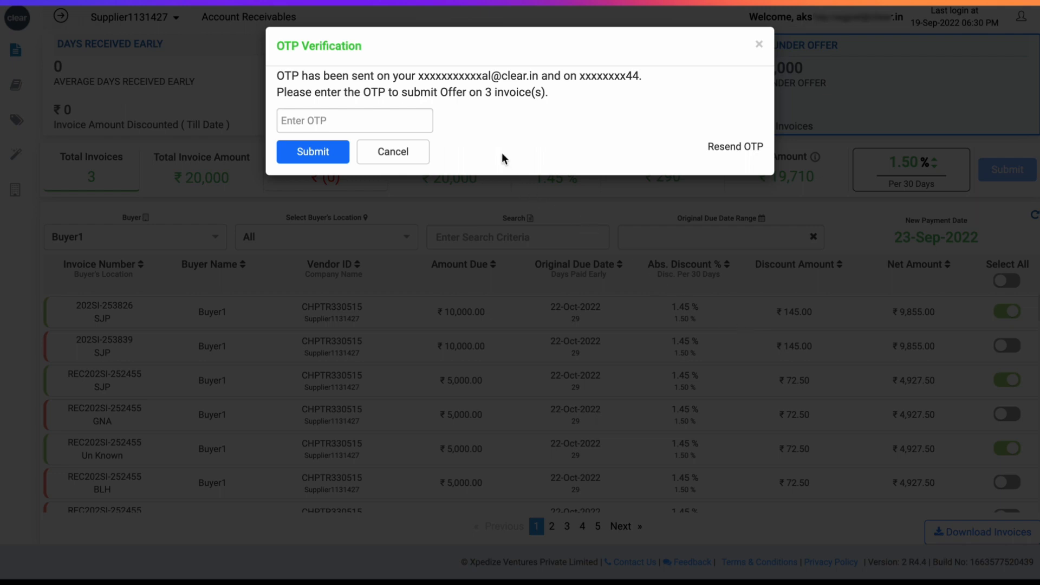
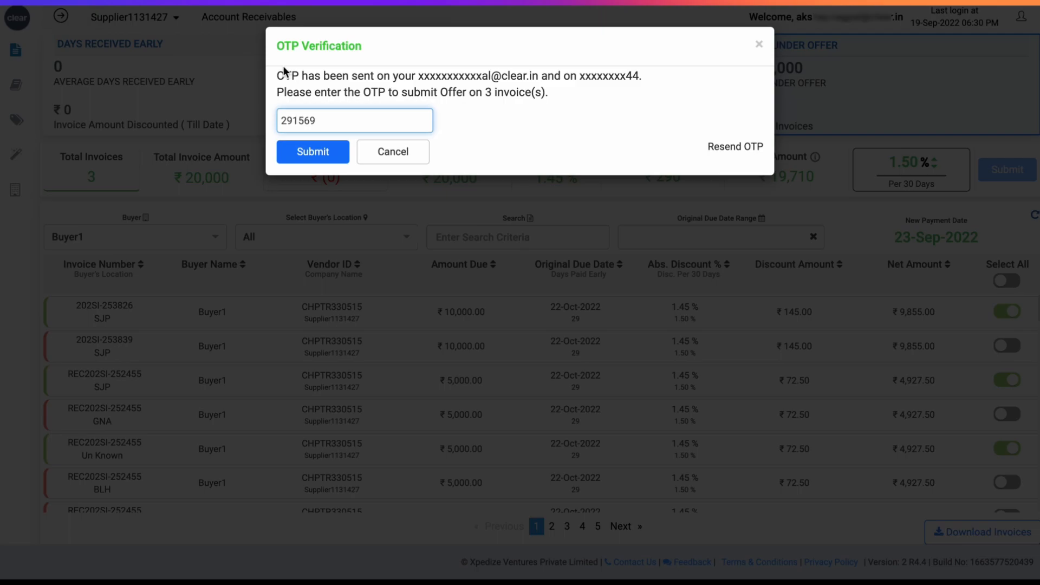
Enter the OTP and submit it to confirm discounting of the three invoices
{"action": "left_click", "coordinate": [313, 151]}
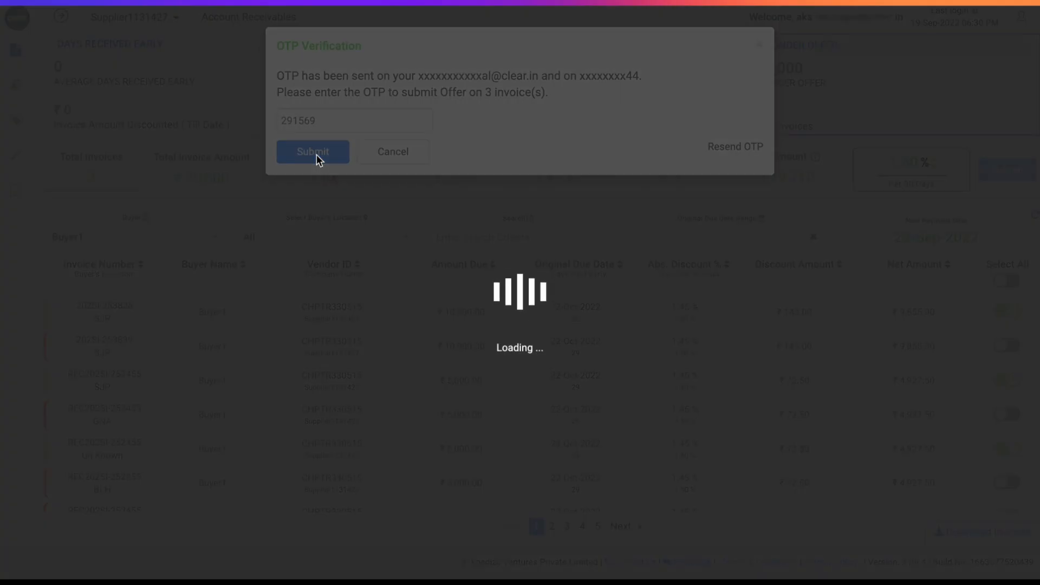
{"action": "left_click", "coordinate": [312, 151]}
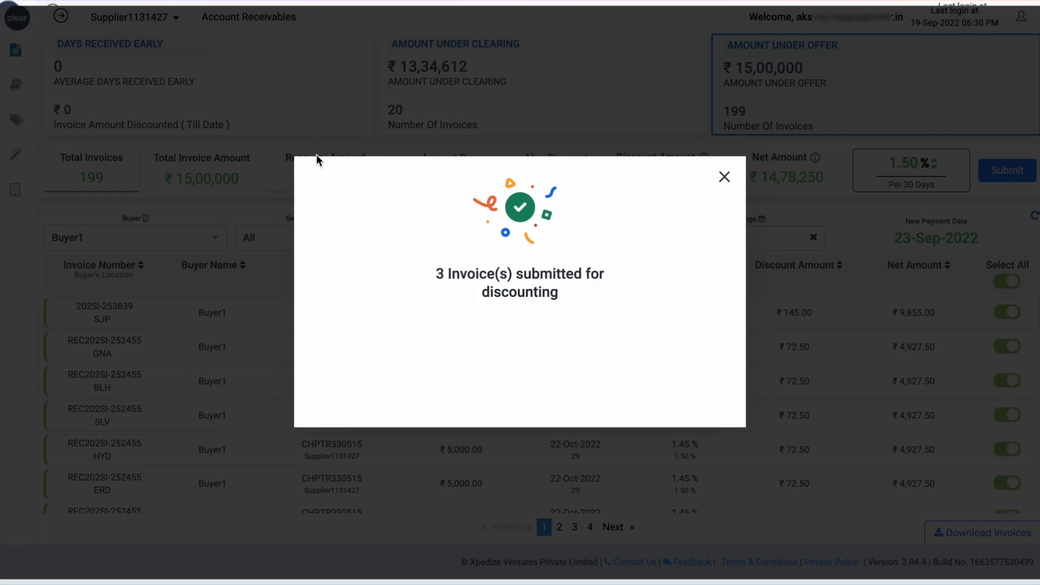
Close the success popup and go to the Set Auto Offer page
{"action": "left_click", "coordinate": [724, 176]}
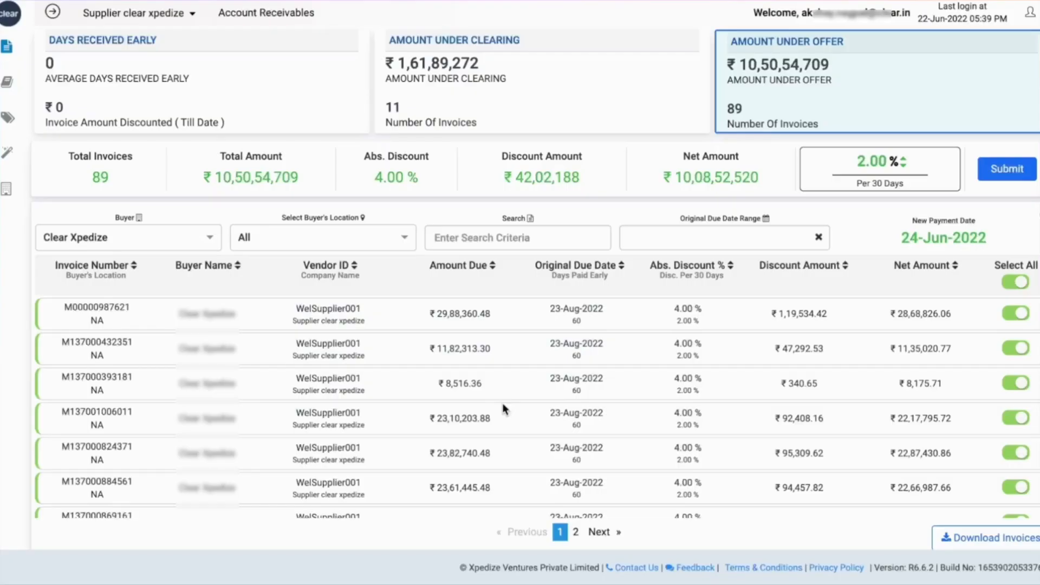
{"action": "mouse_move", "coordinate": [524, 323]}
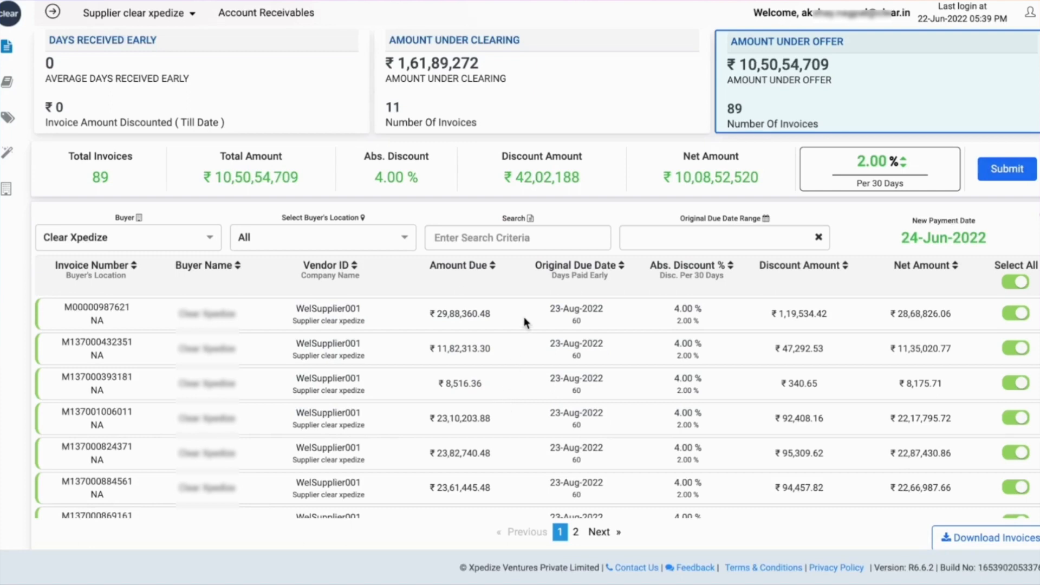
{"action": "left_click", "coordinate": [7, 153]}
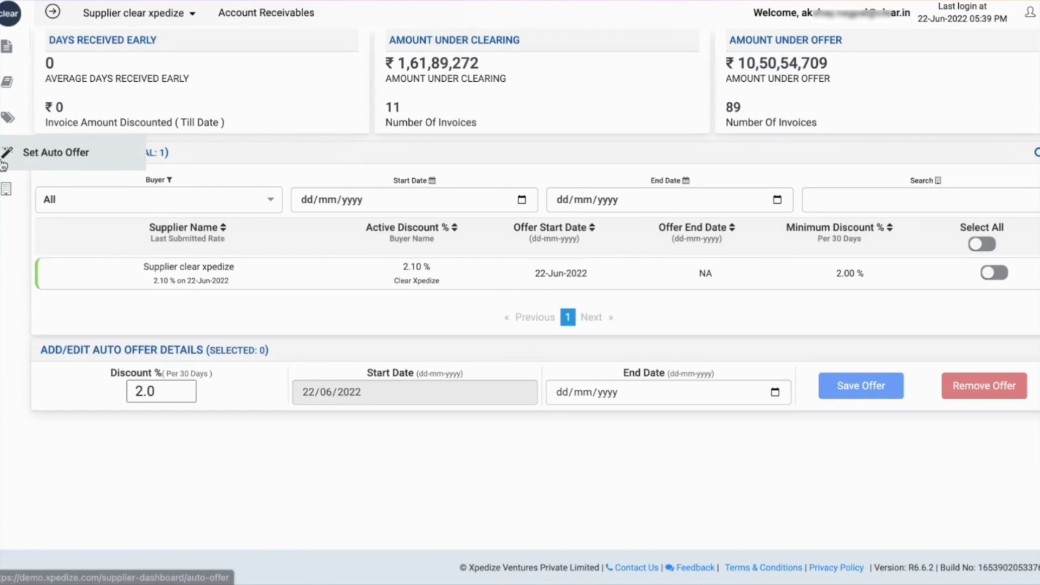
{"action": "mouse_move", "coordinate": [268, 322]}
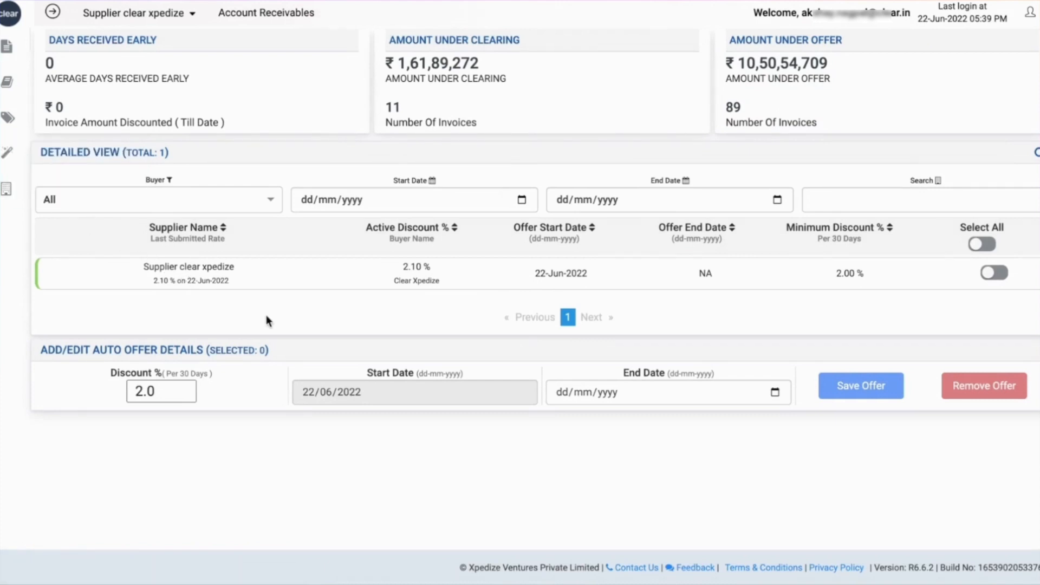